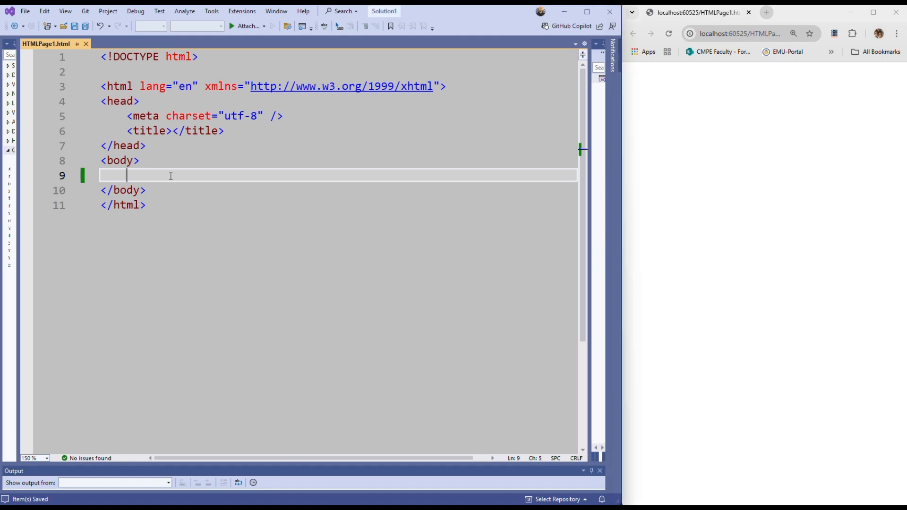
mouse_move(183, 177)
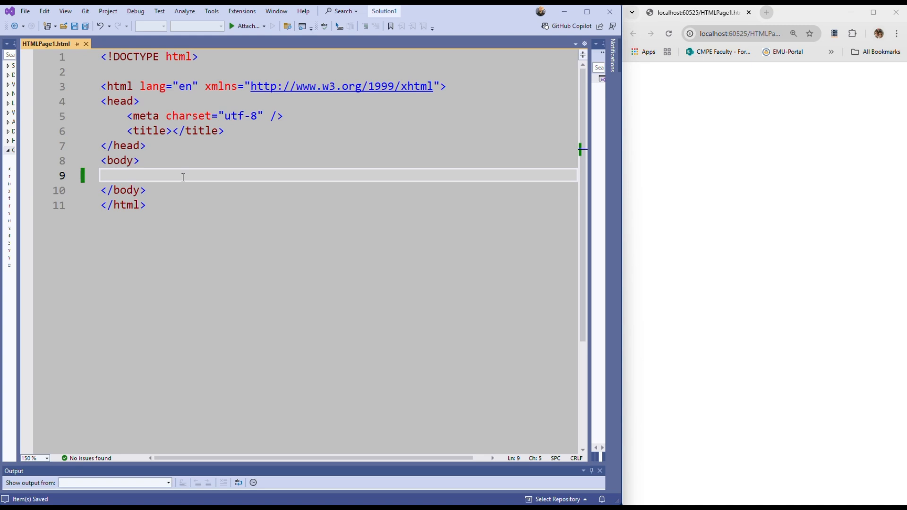
Add an unordered list with Apple and Orange items inside <body> and save
type("<")
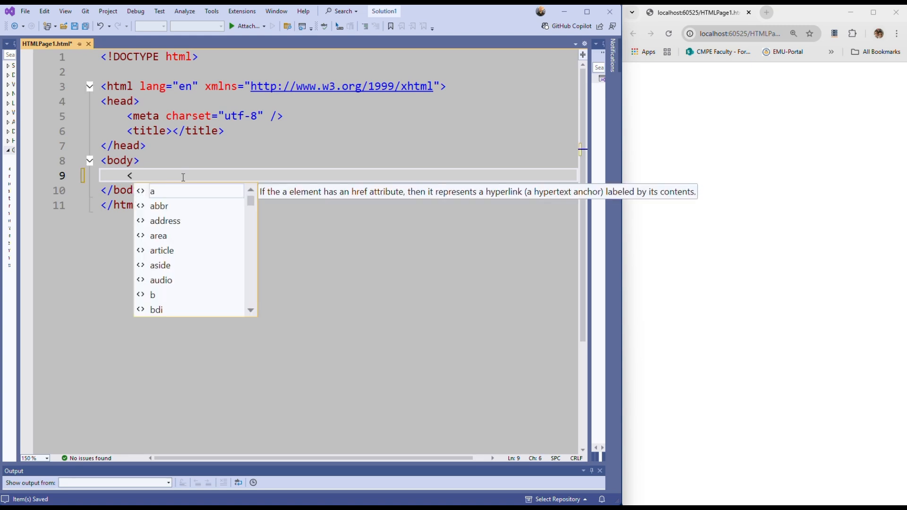
type("unl>")
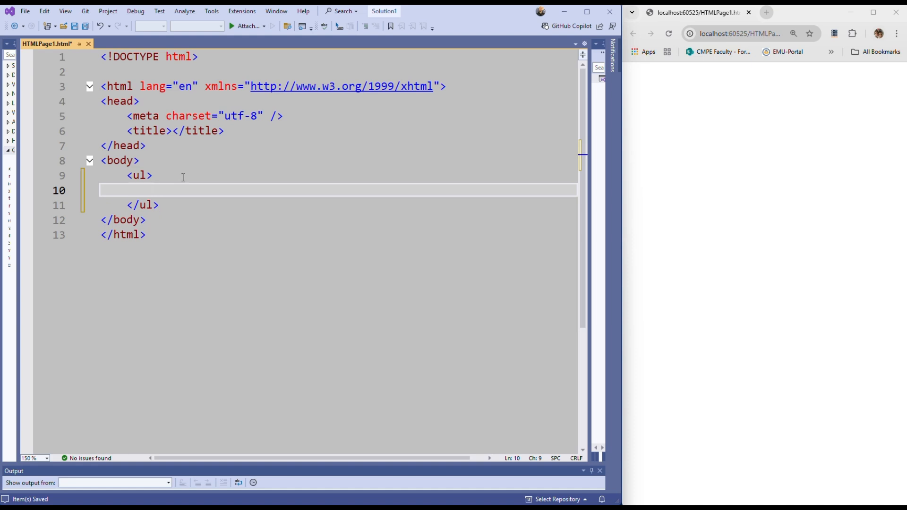
type("<li></li>")
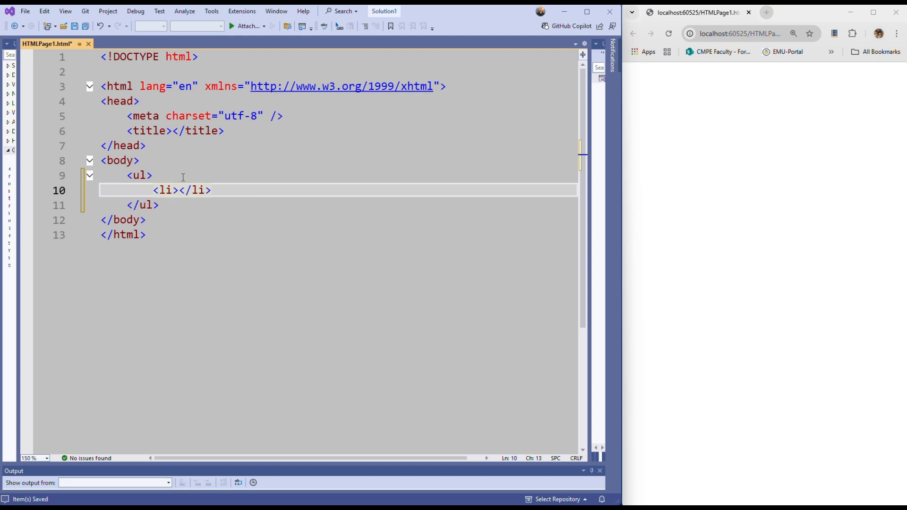
type("Apple")
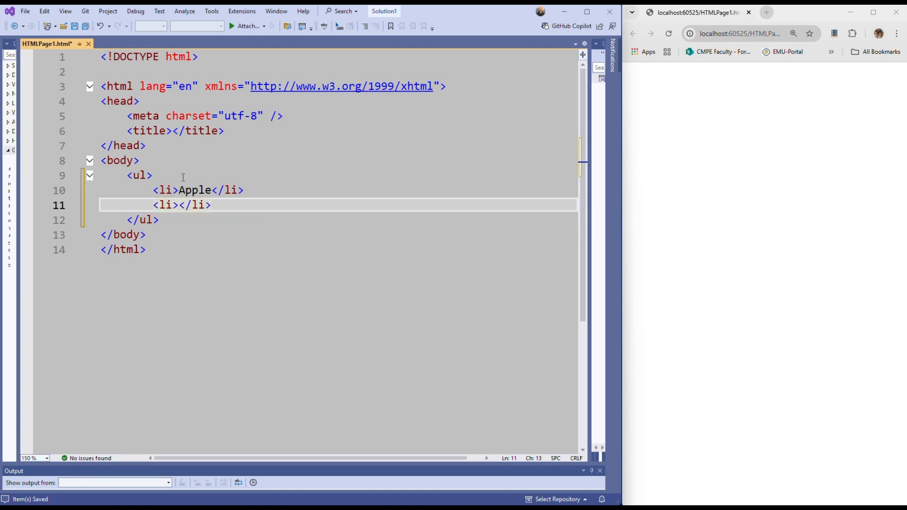
type("Orange")
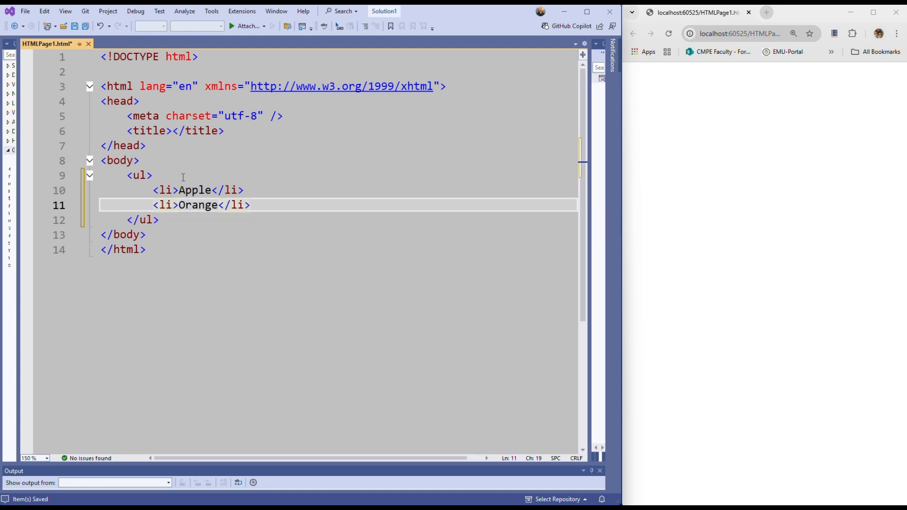
key("ctrl+s")
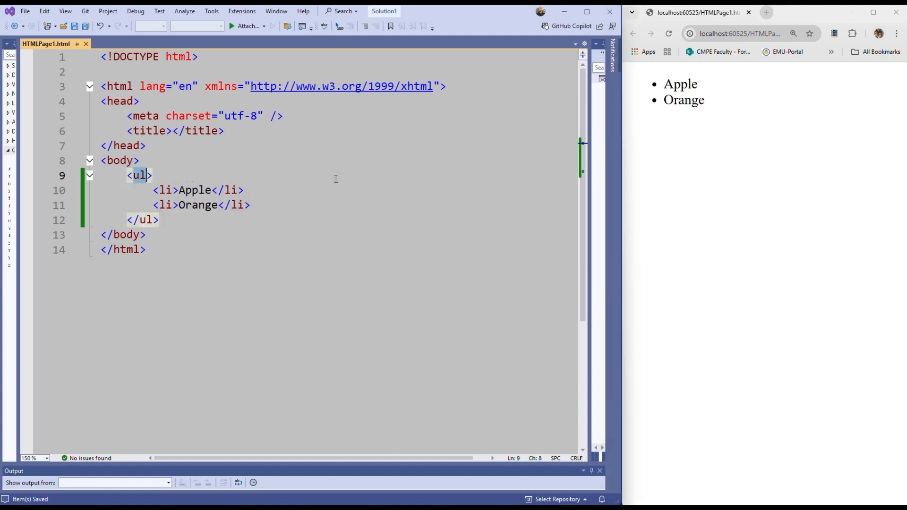
Change the list tags from ul to ol and reload the browser preview
type("ol")
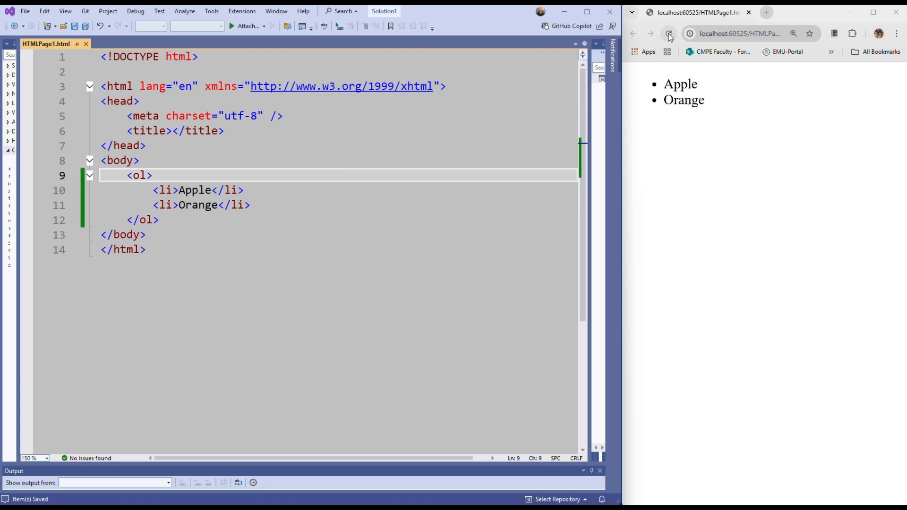
left_click(669, 33)
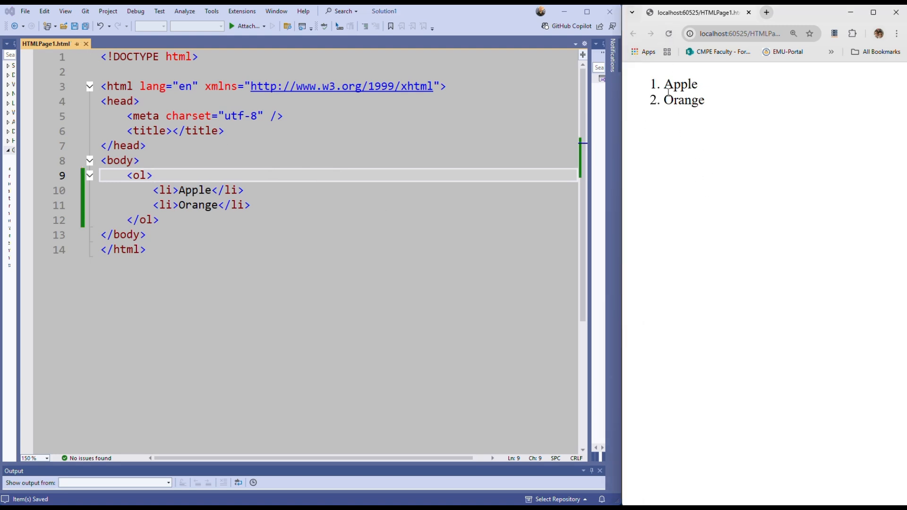
mouse_move(558, 267)
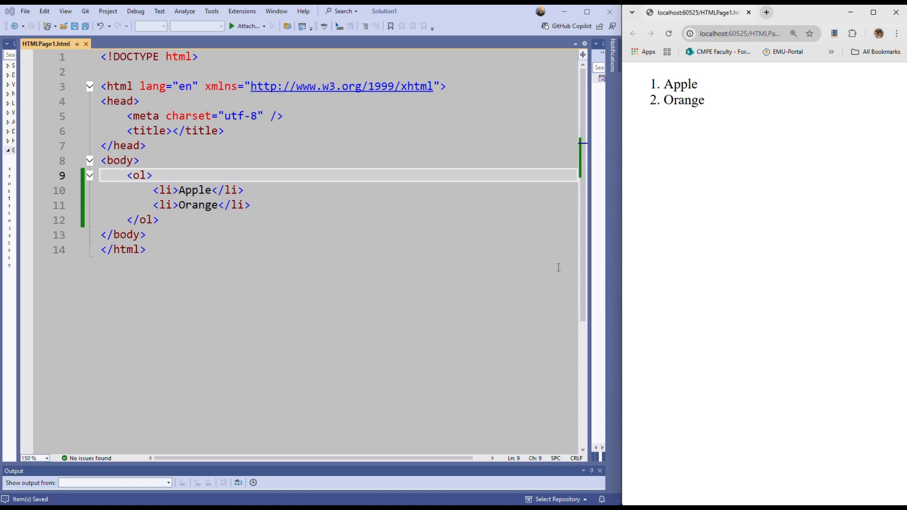
mouse_move(459, 271)
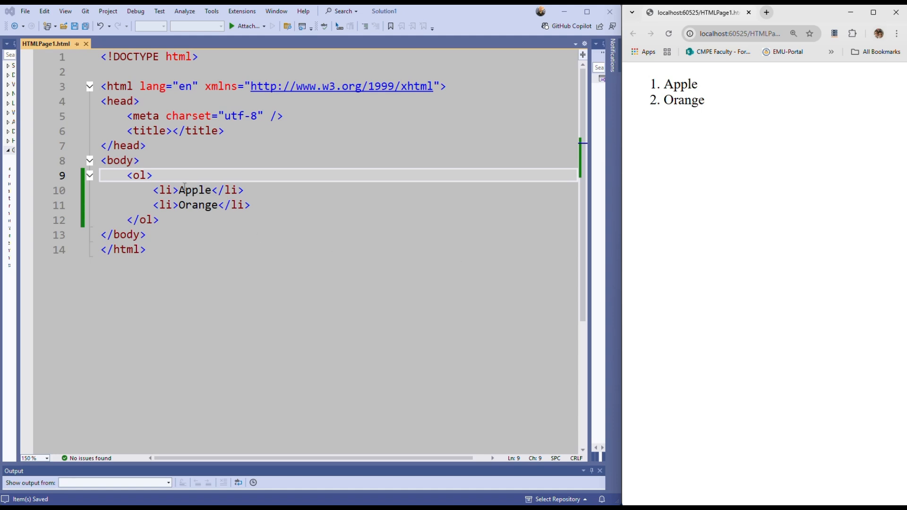
Replace Apple with 'Red fruits' holding a nested ol of Apple and Strawberry
double_click(194, 190)
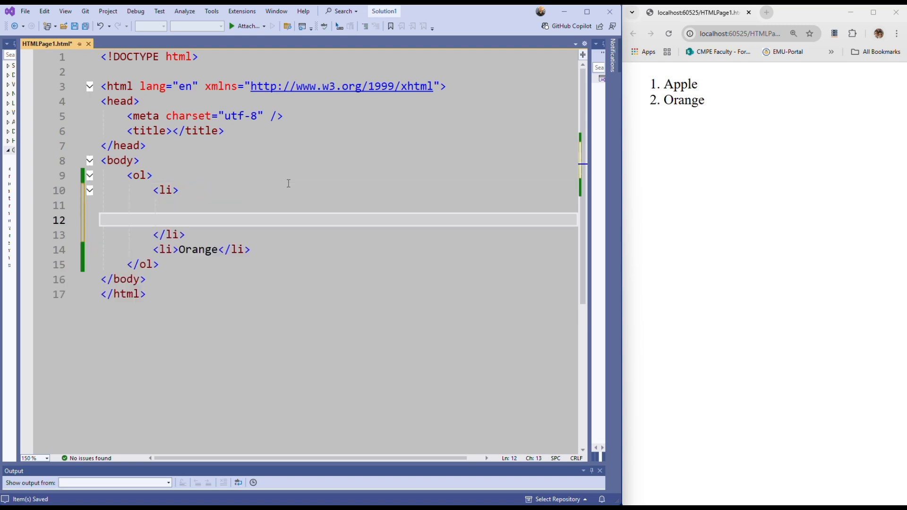
left_click(179, 190)
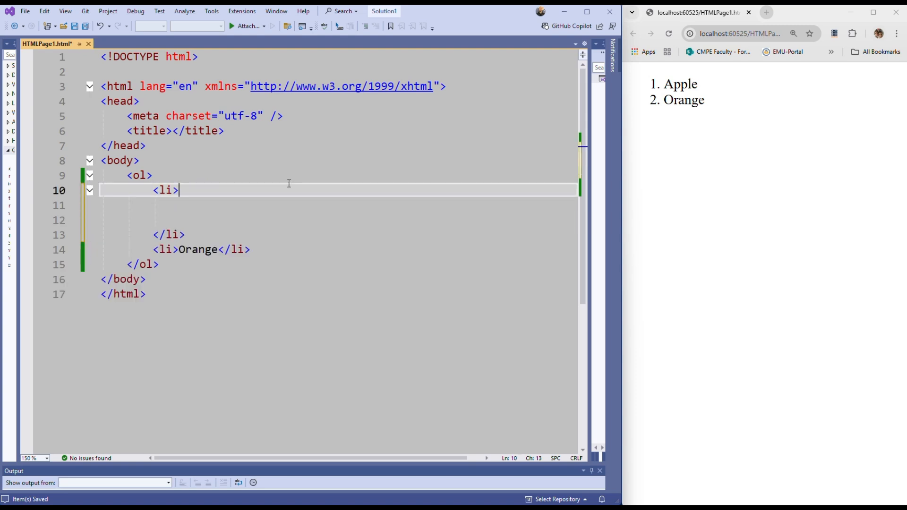
type("Red fruits")
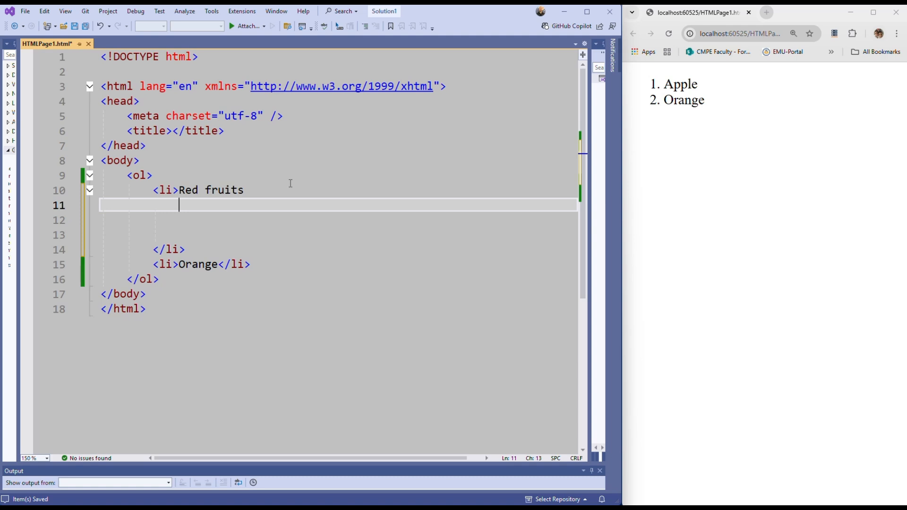
type("<")
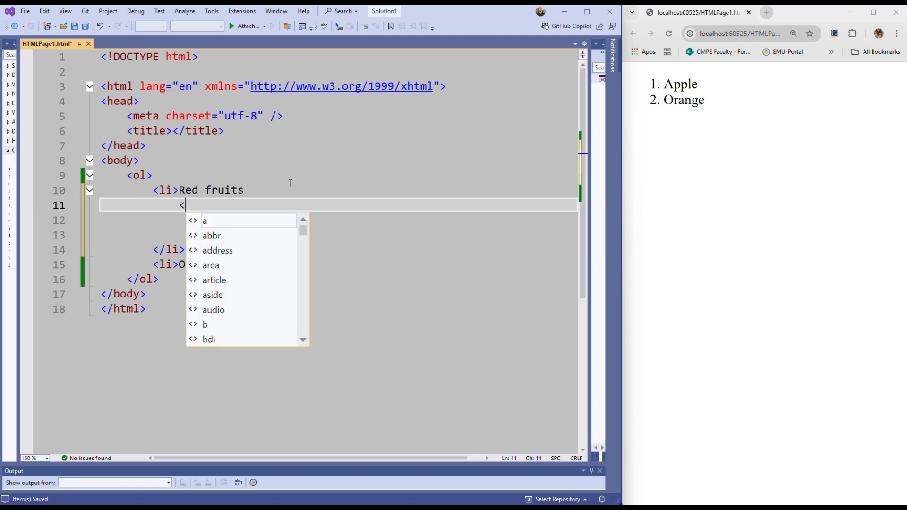
type("ol>")
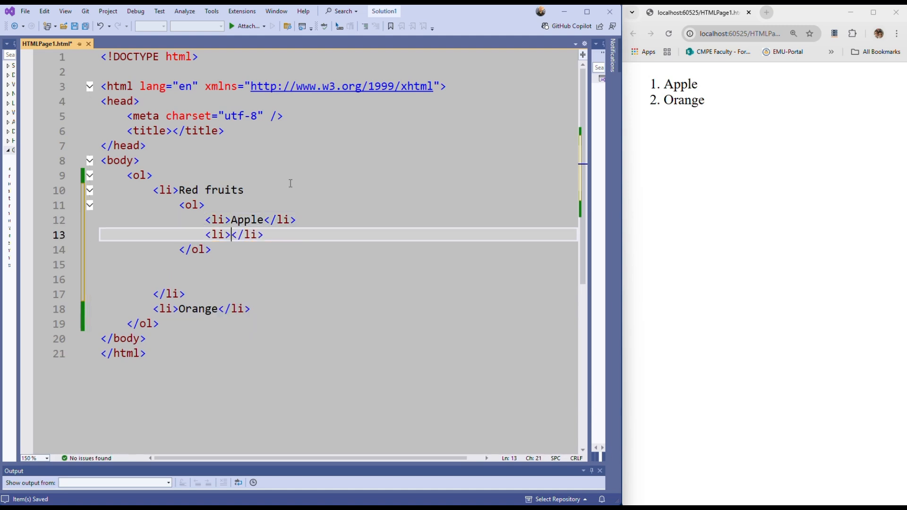
type("Stra")
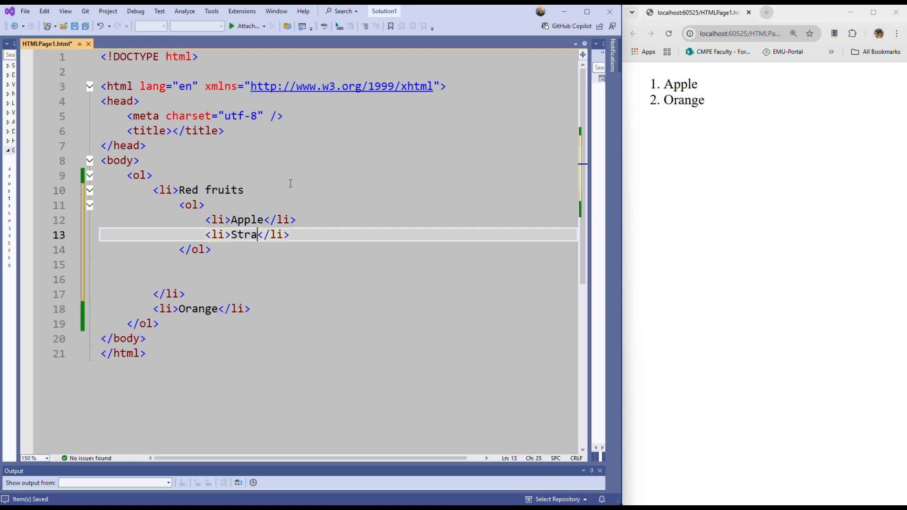
type("wberry")
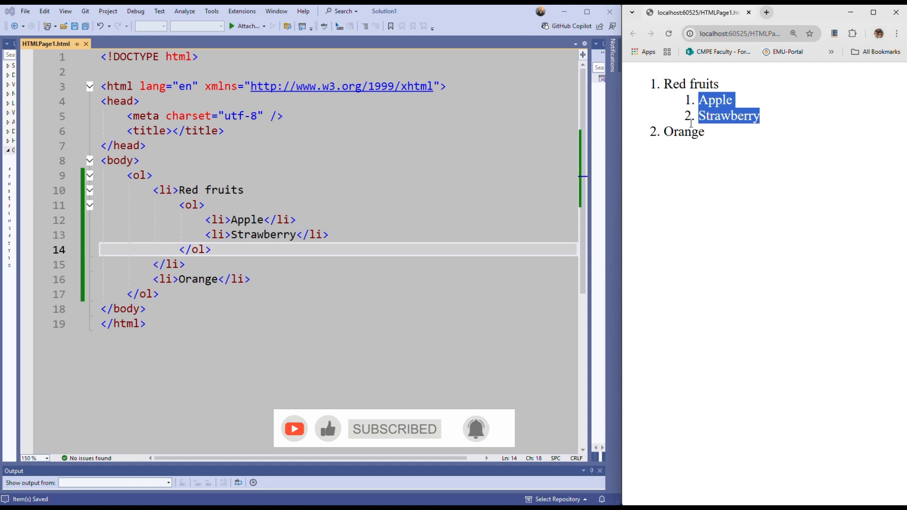
mouse_move(653, 85)
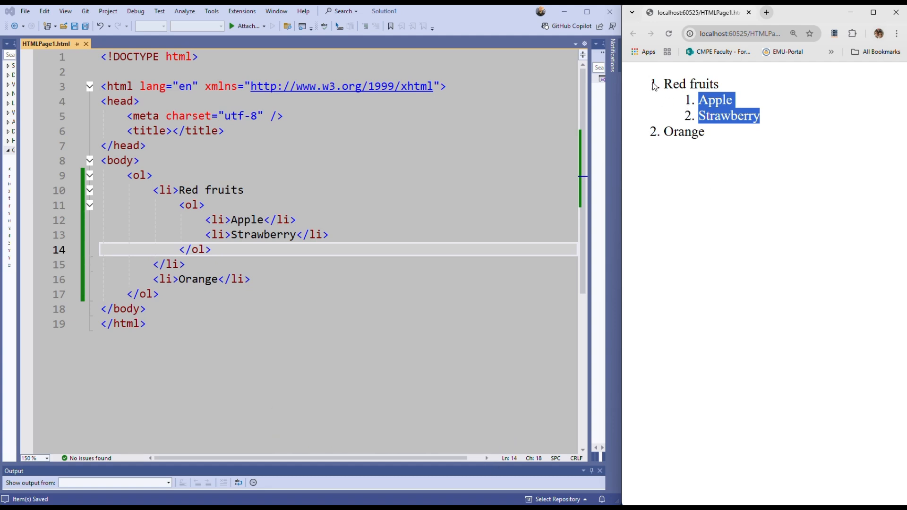
mouse_move(655, 136)
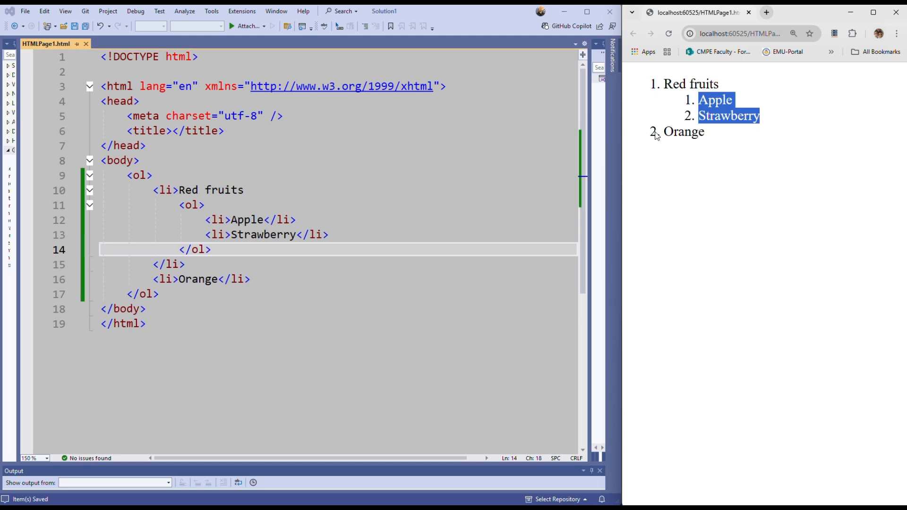
mouse_move(690, 124)
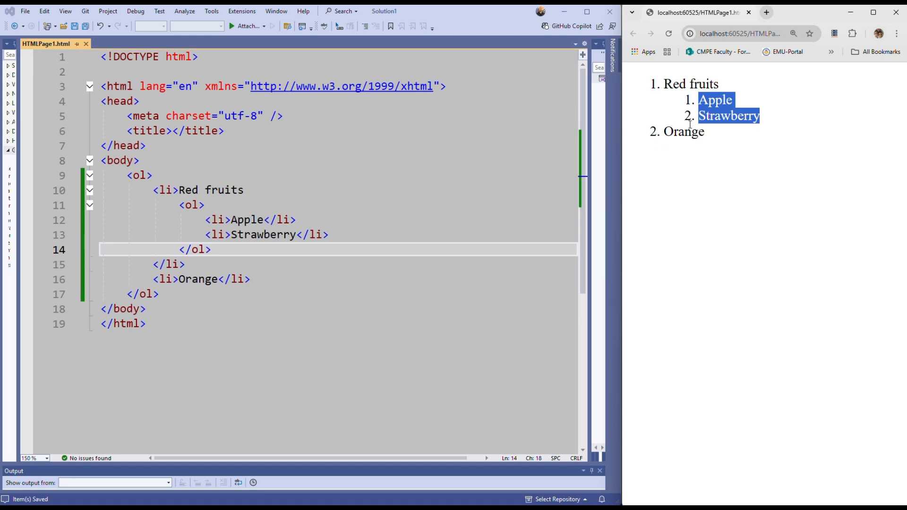
Give the nested ol type="A" and reload the preview to see letters
left_click(206, 205)
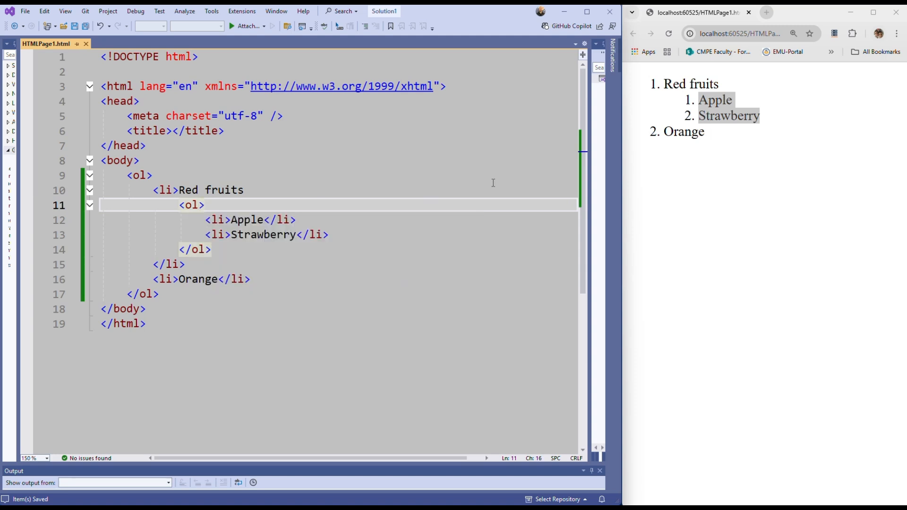
type("type=\"\"")
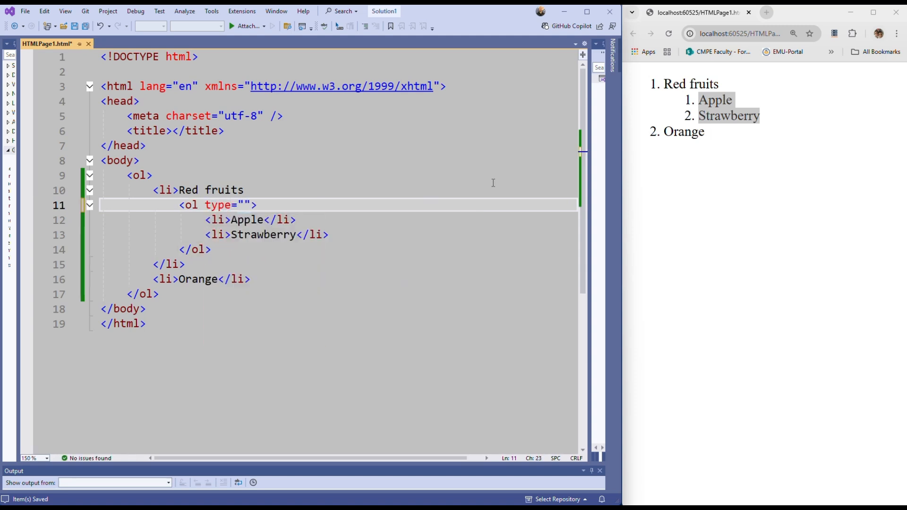
type("A")
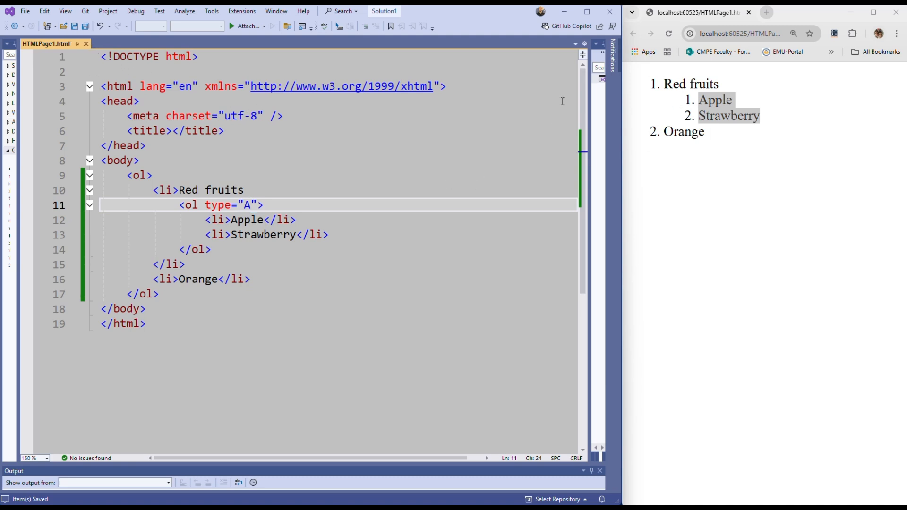
left_click(669, 33)
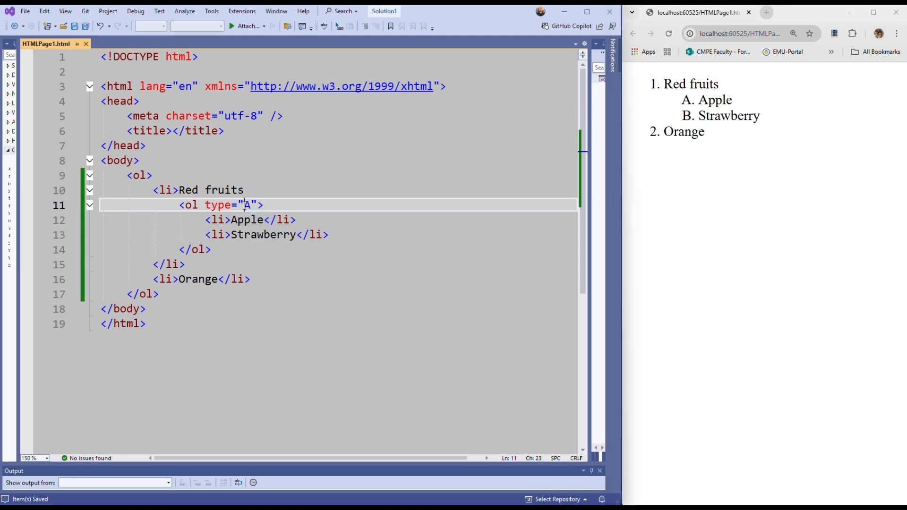
Try type "a", then set type "i" and reload to show roman numerals
type("a")
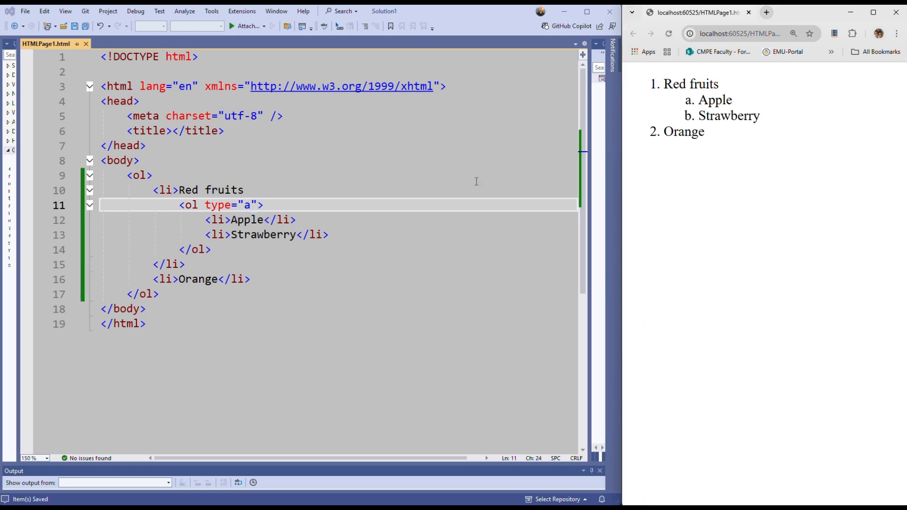
type("i")
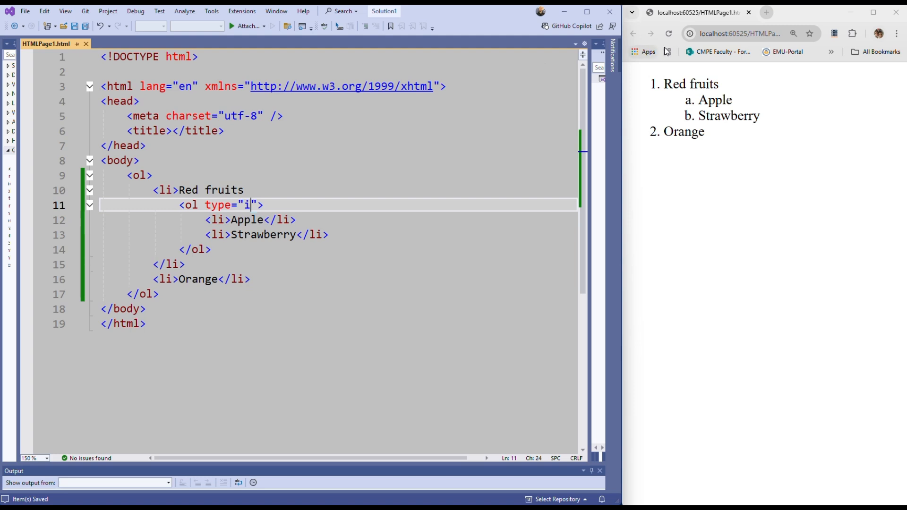
left_click(668, 33)
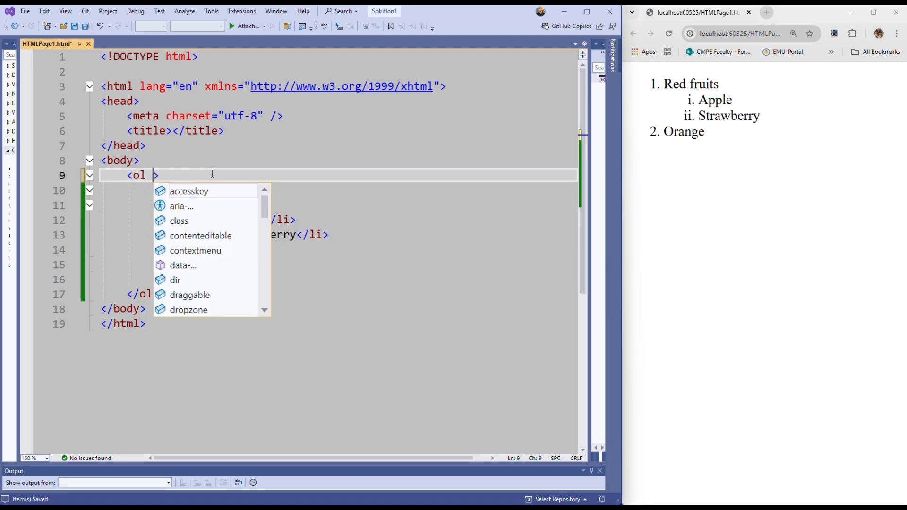
Add type="A" to the outer ol and reload, showing Red fruits and Orange as A and B
type("type=\"")
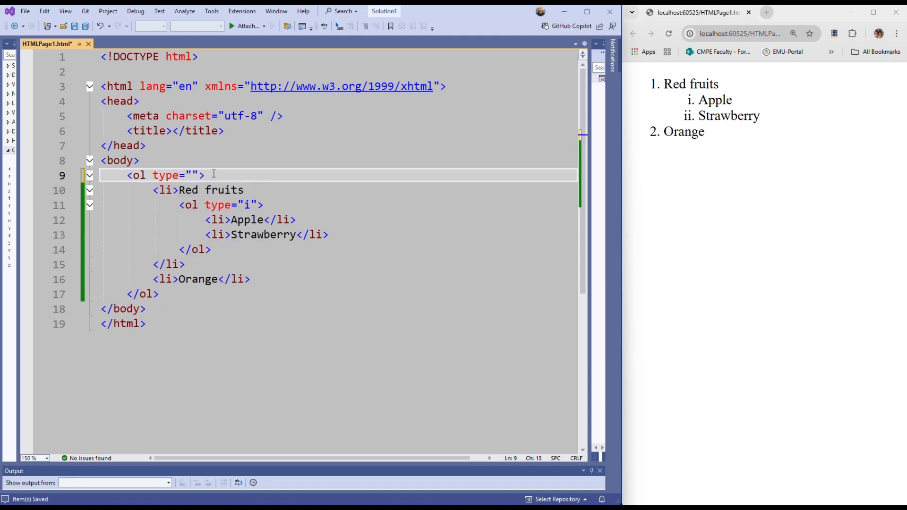
type("A")
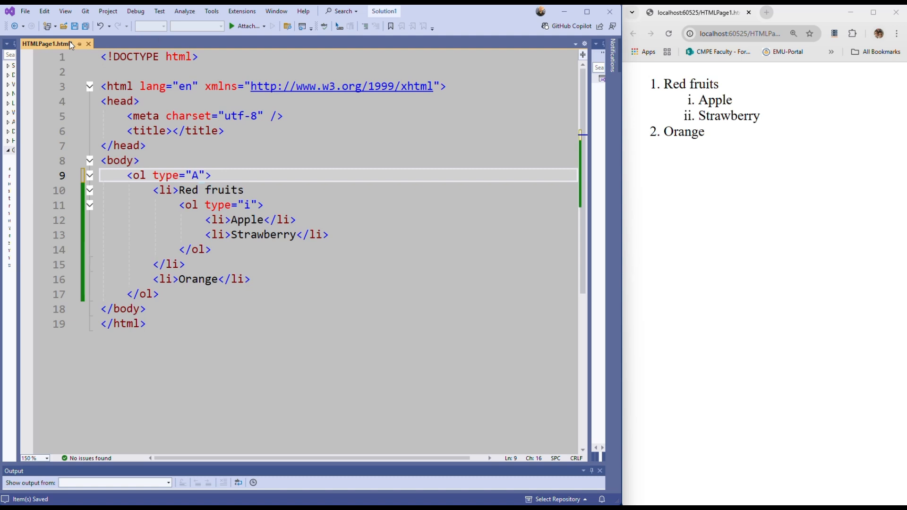
left_click(667, 33)
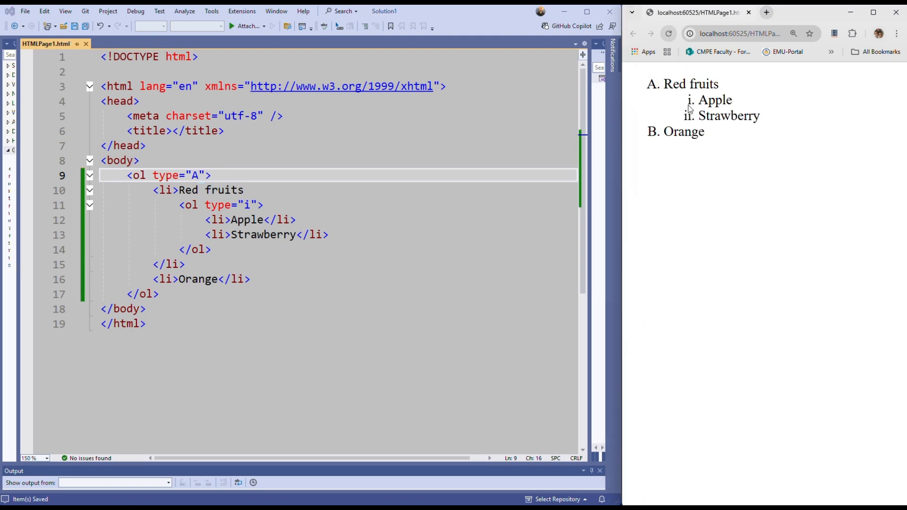